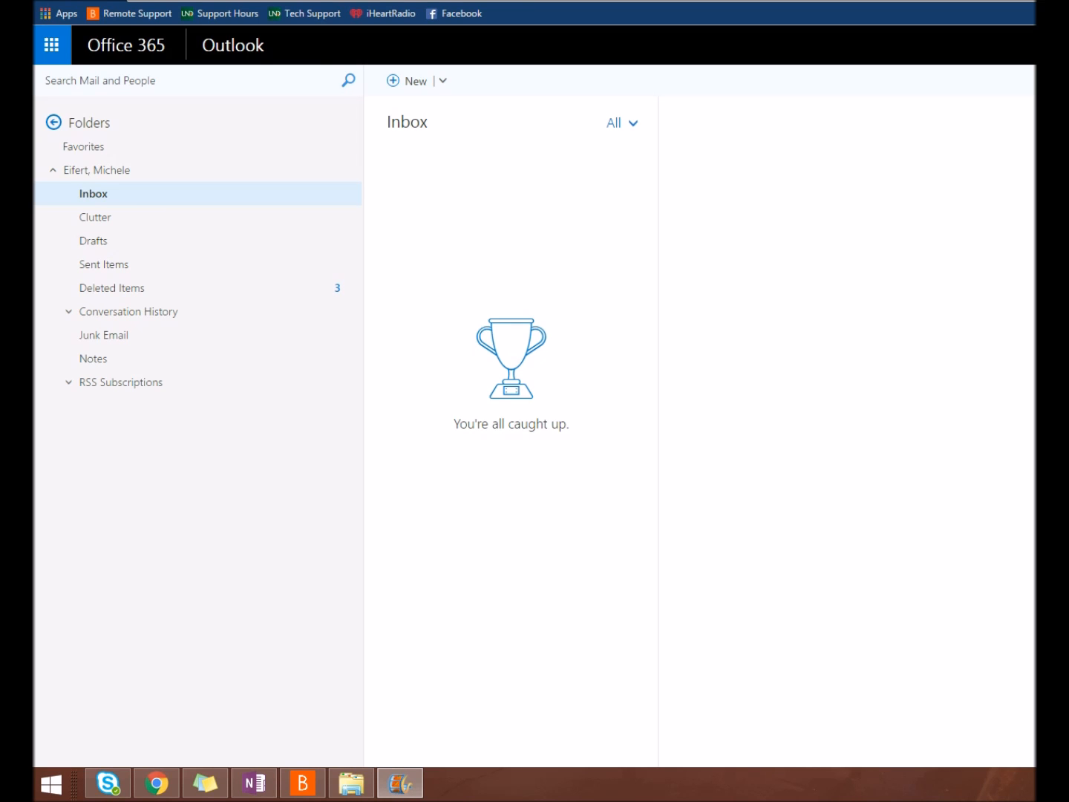
pyautogui.moveTo(648, 98)
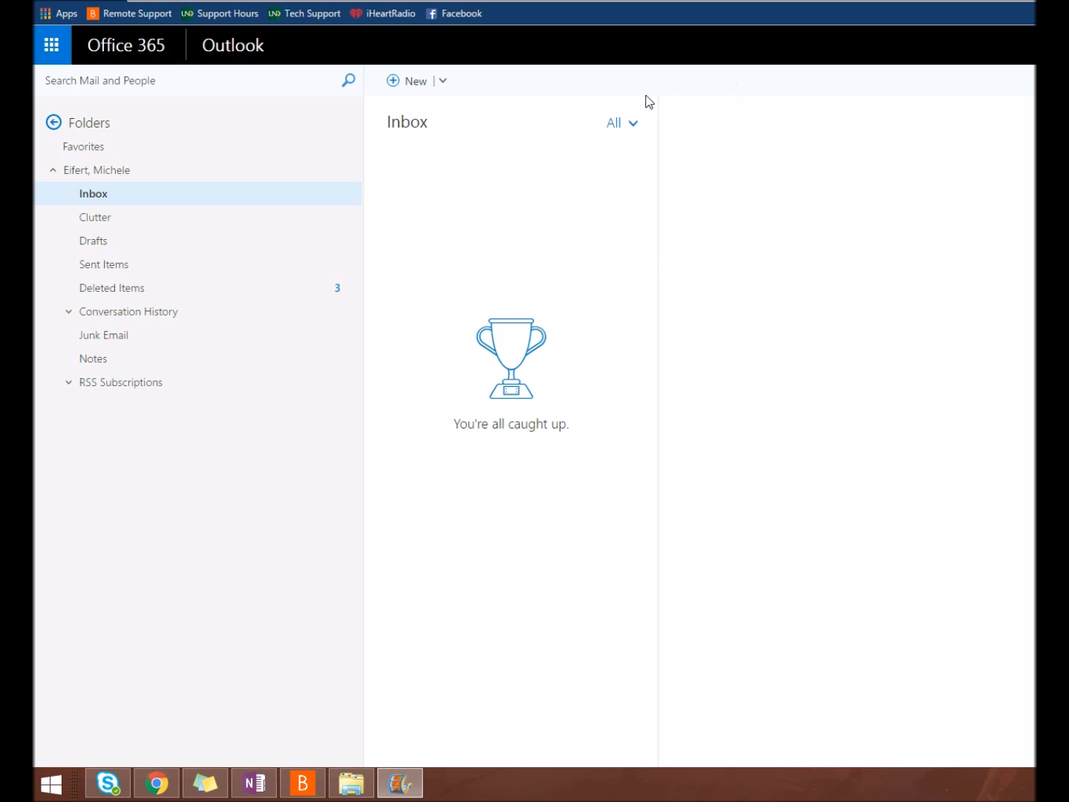
# - Switch from the Outlook inbox to OneDrive via the Office 365 app launcher
pyautogui.click(50, 45)
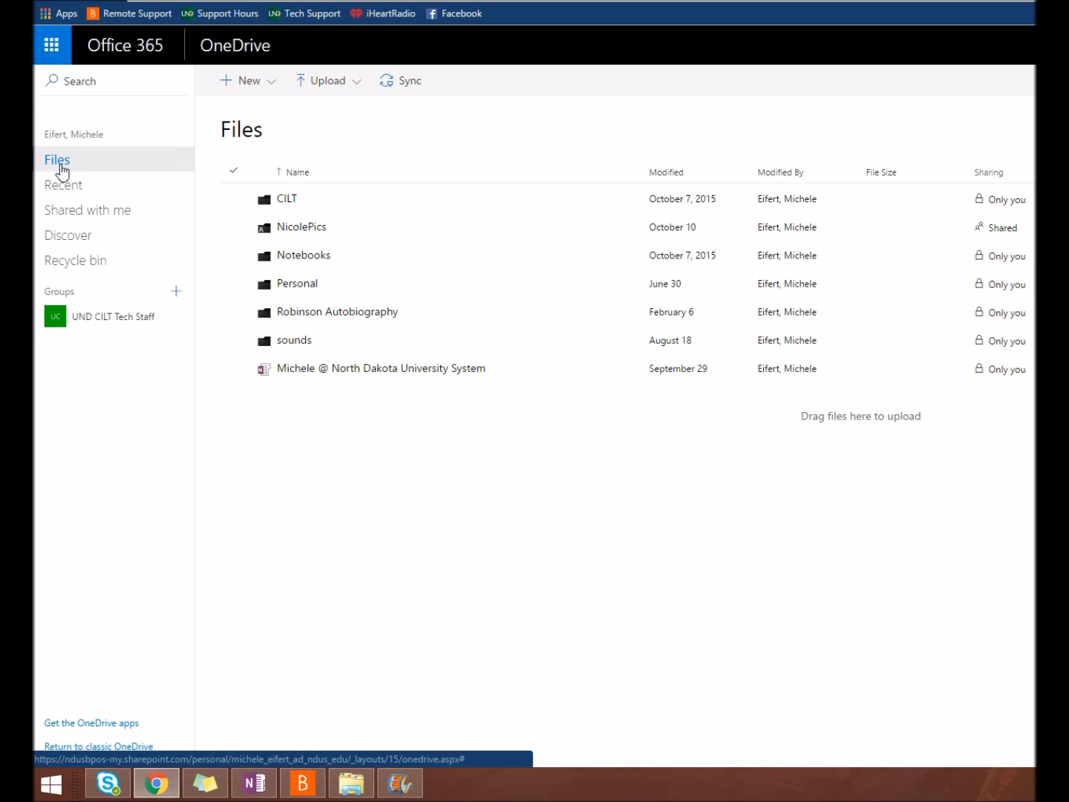
pyautogui.moveTo(345, 380)
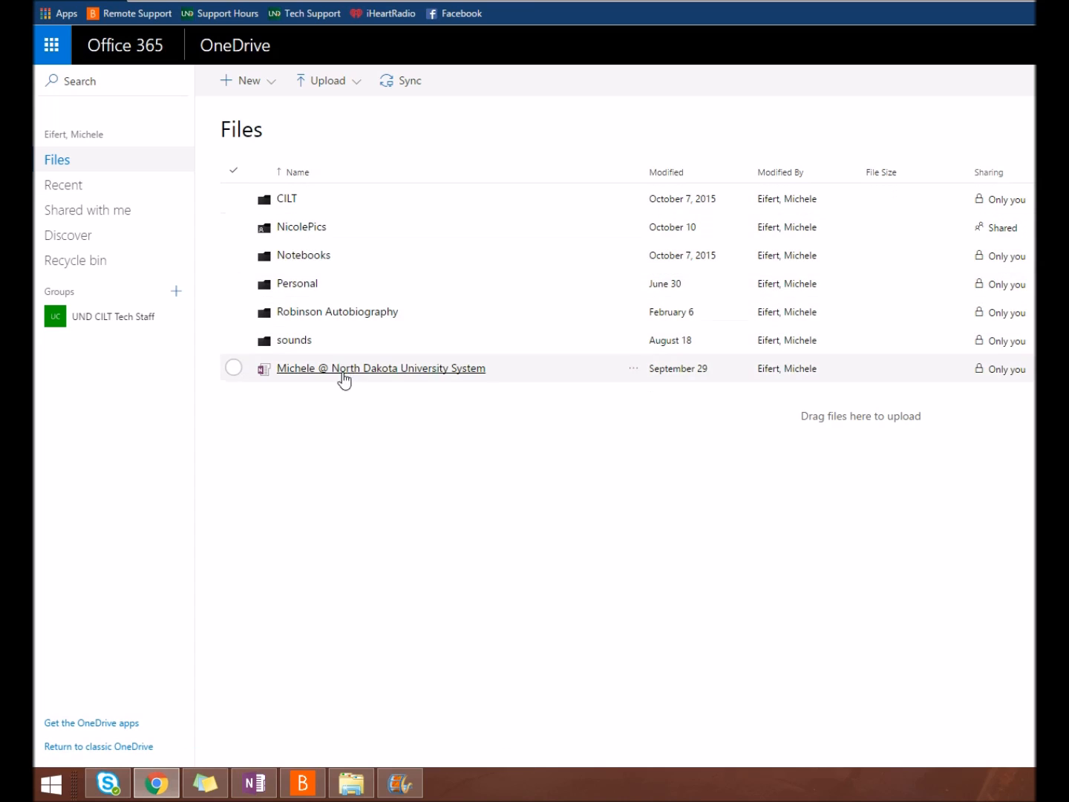
pyautogui.click(287, 199)
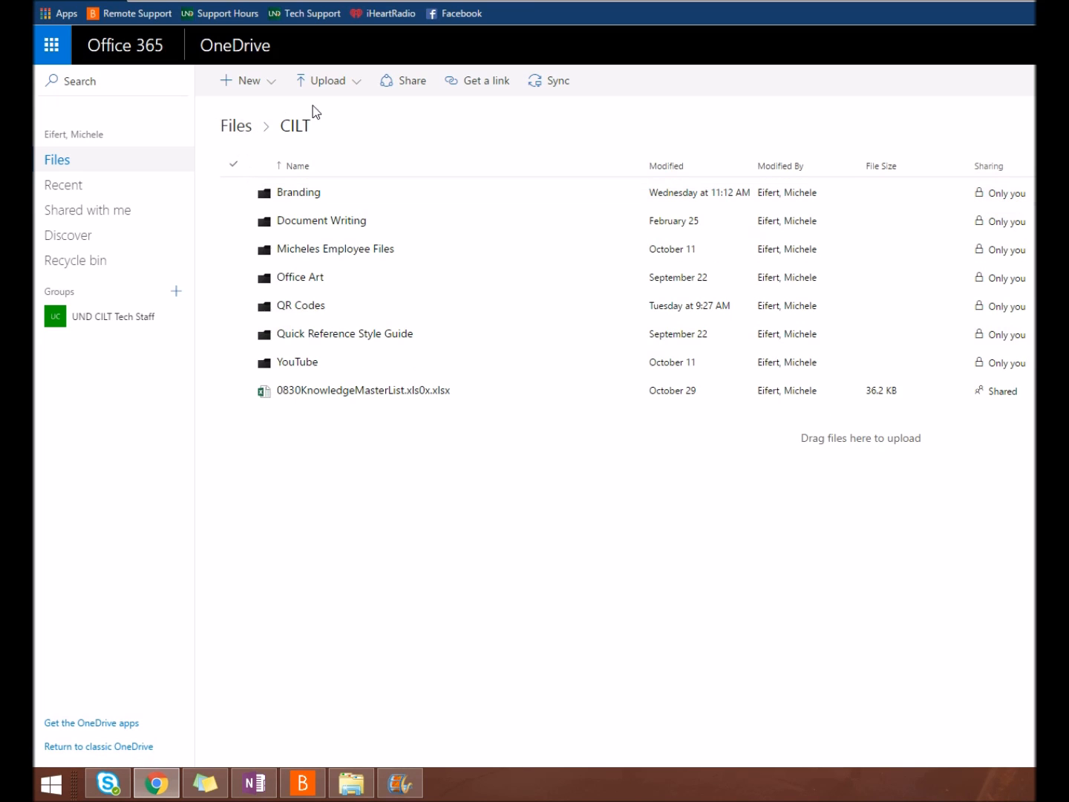
pyautogui.click(237, 125)
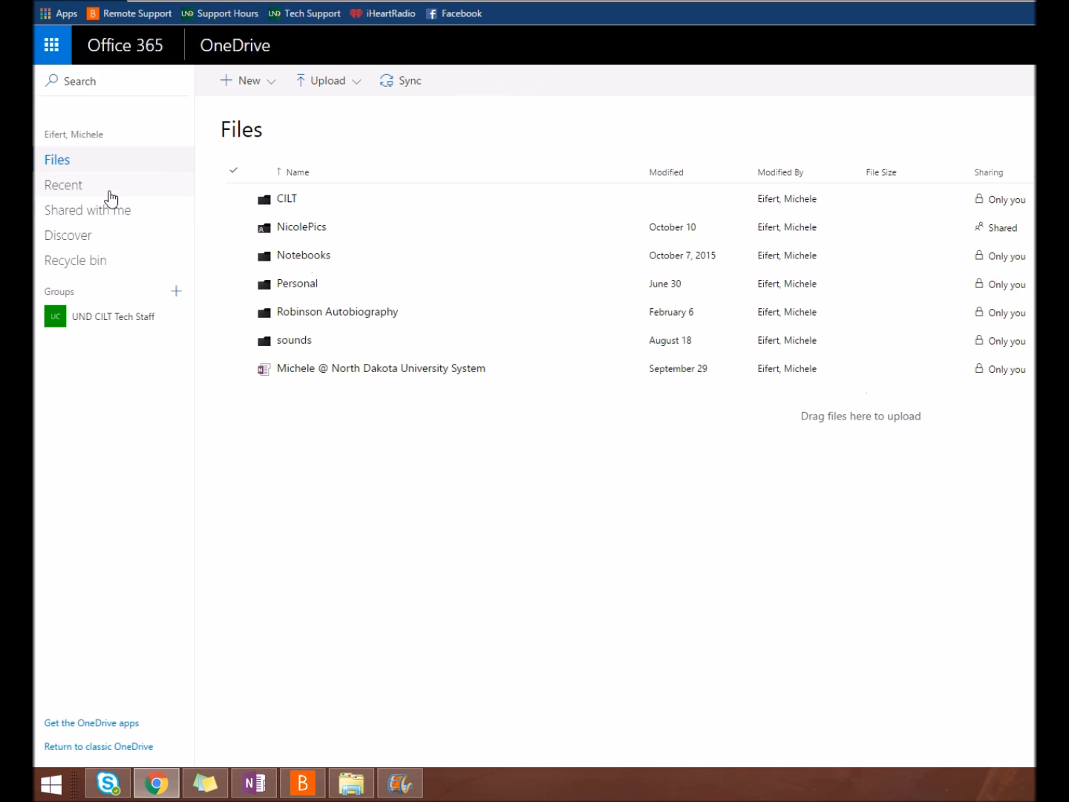
# - Browse the Recent, Shared with me and Discover views, then go to the Recycle bin
pyautogui.click(63, 185)
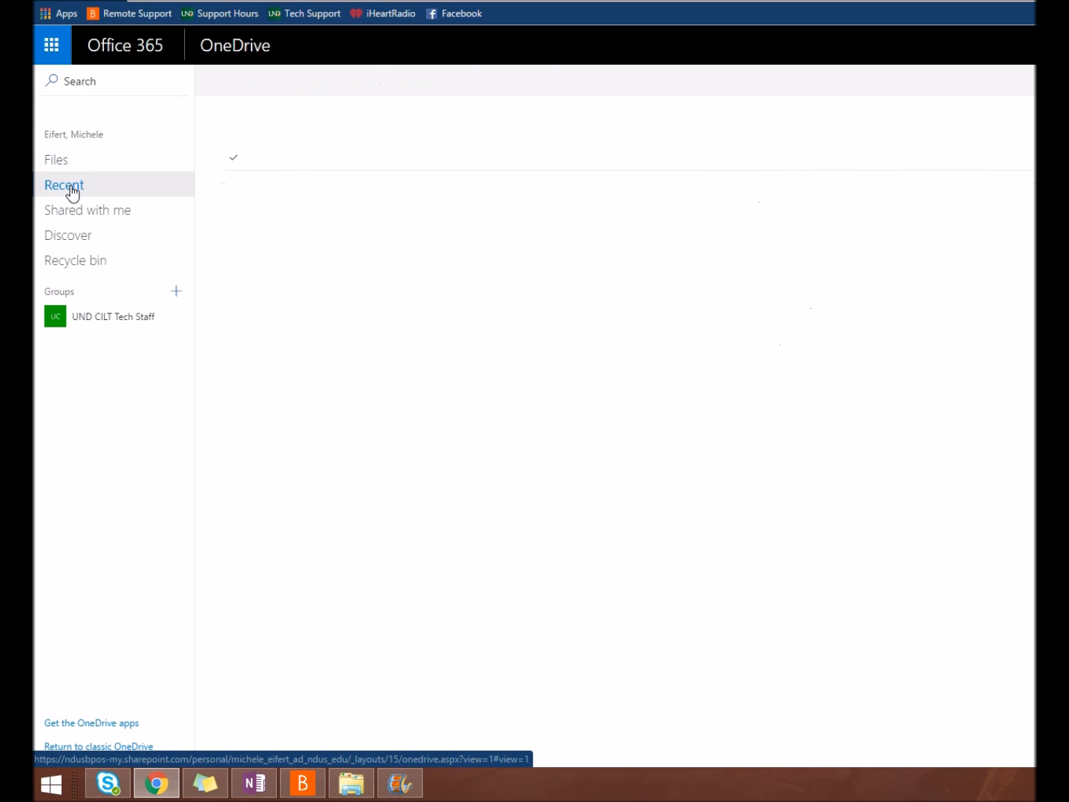
pyautogui.click(64, 186)
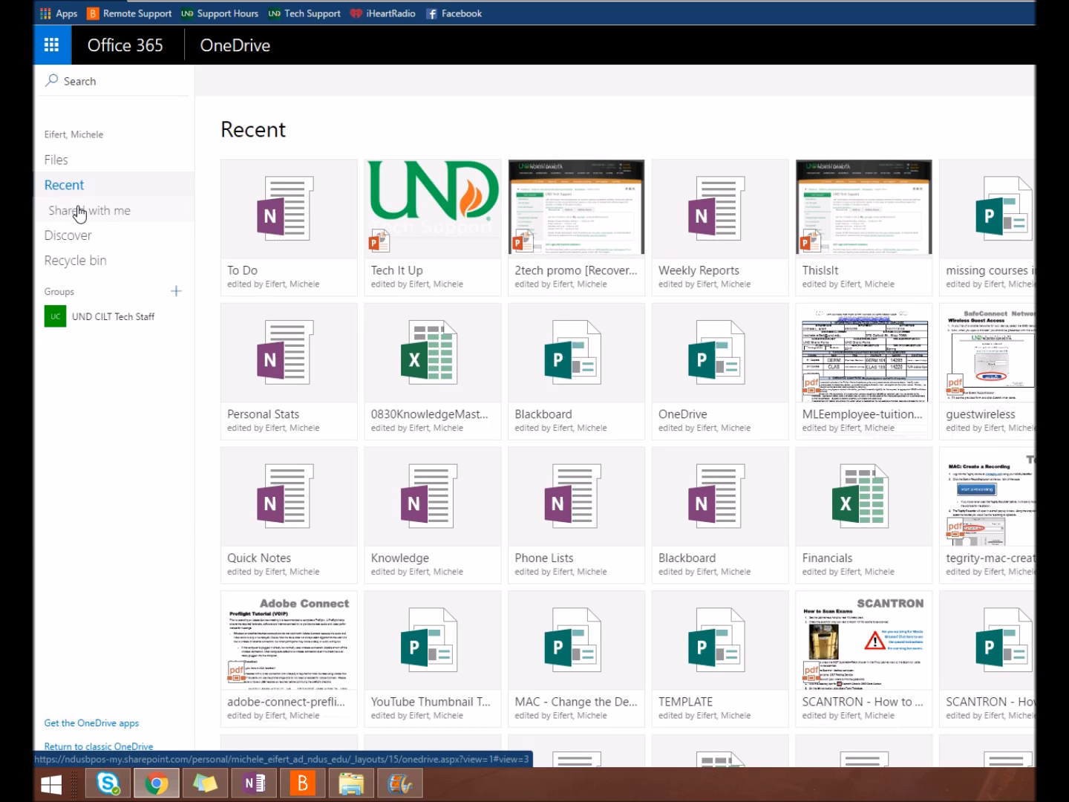
pyautogui.click(89, 211)
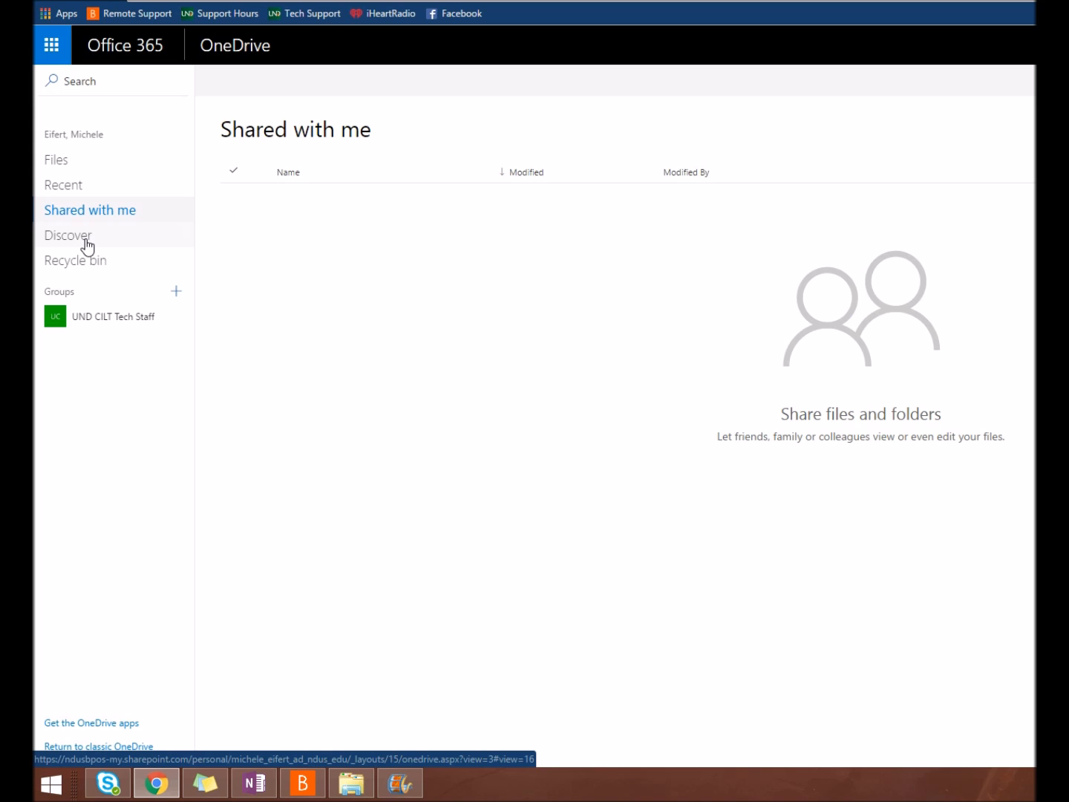
pyautogui.click(69, 234)
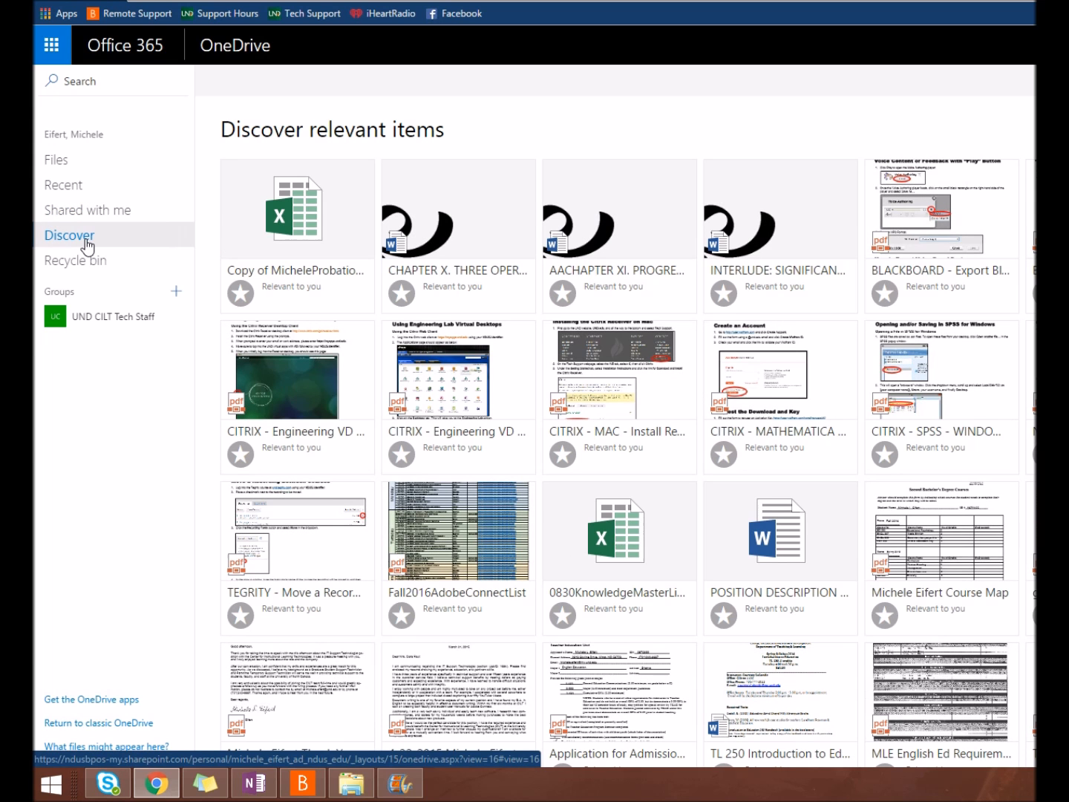
pyautogui.click(77, 260)
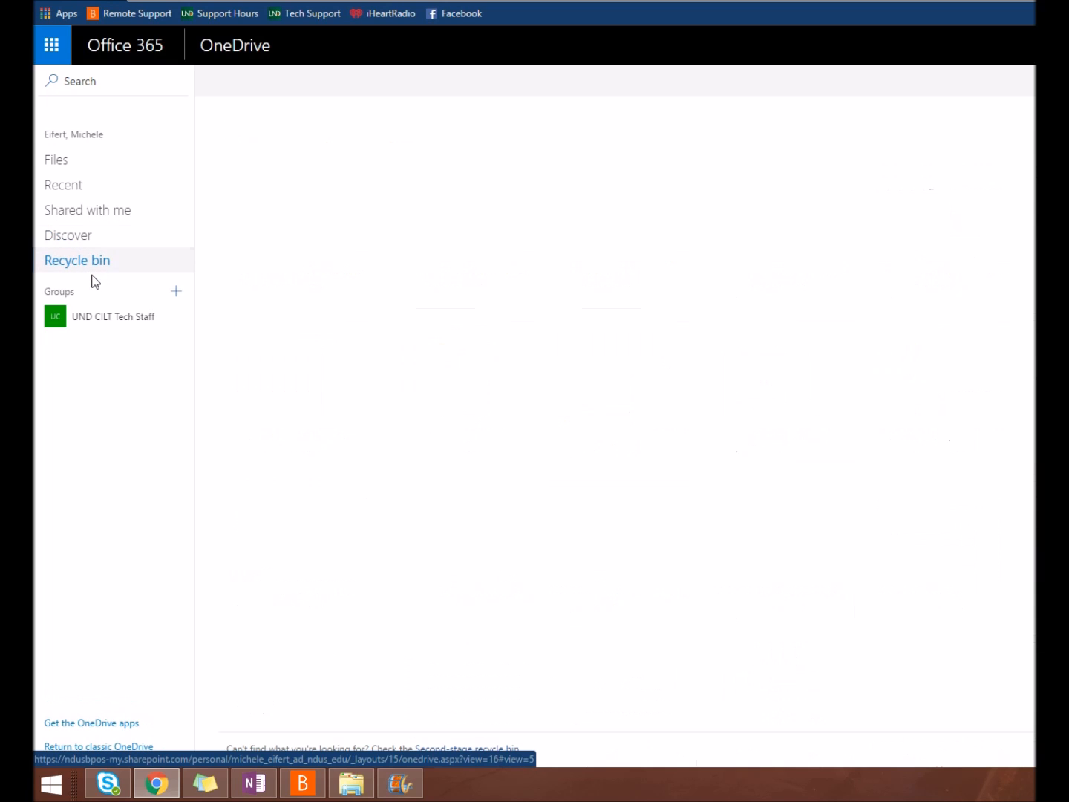
# - Select the deleted file 2techy.mp4 in the recycle bin, then return to the main Files list
pyautogui.click(77, 258)
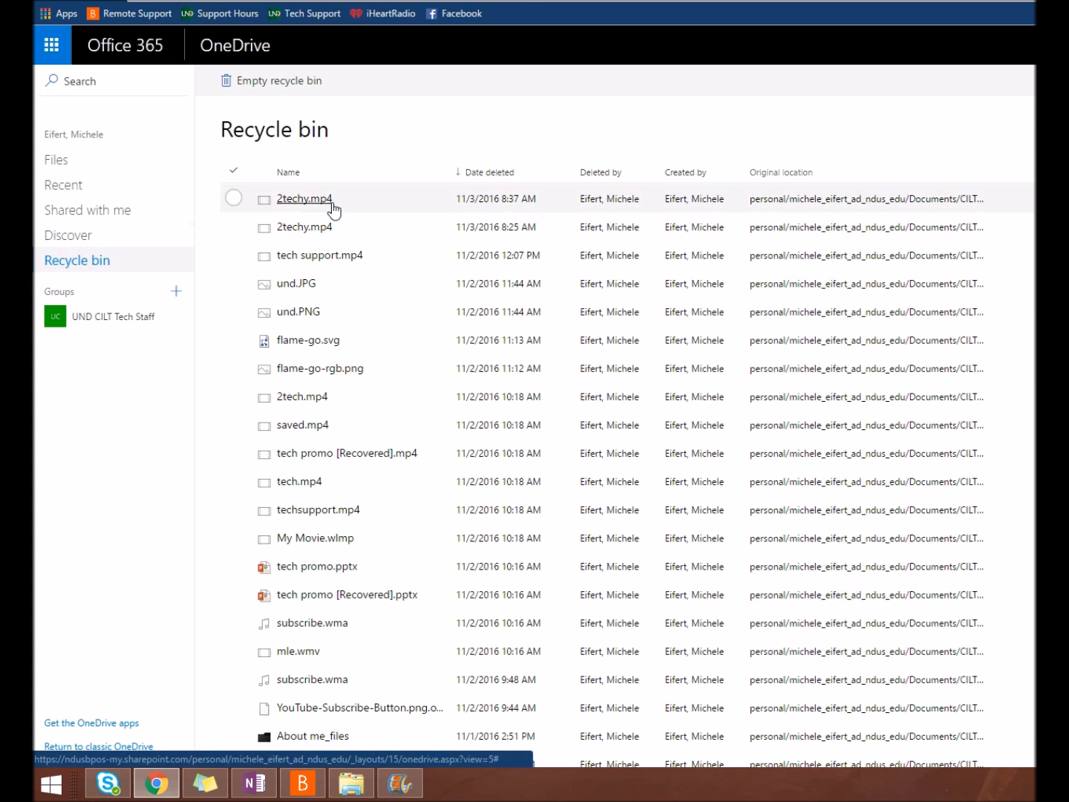
pyautogui.click(233, 199)
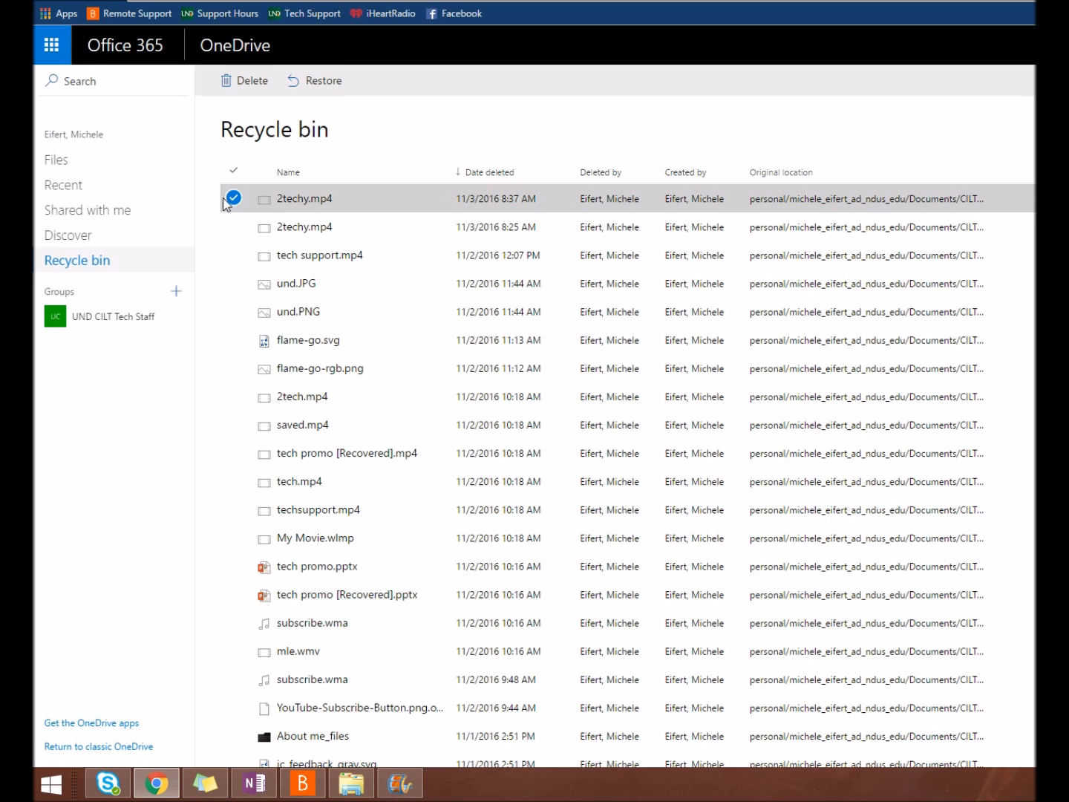
pyautogui.moveTo(253, 86)
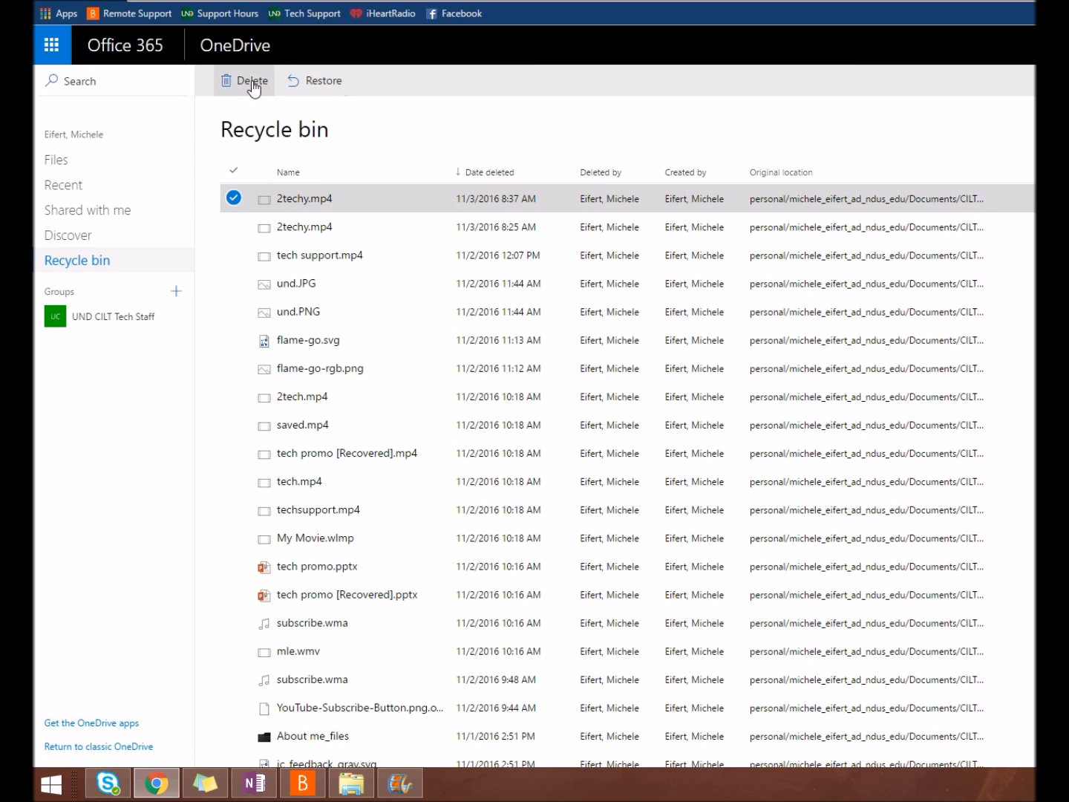
pyautogui.moveTo(70, 208)
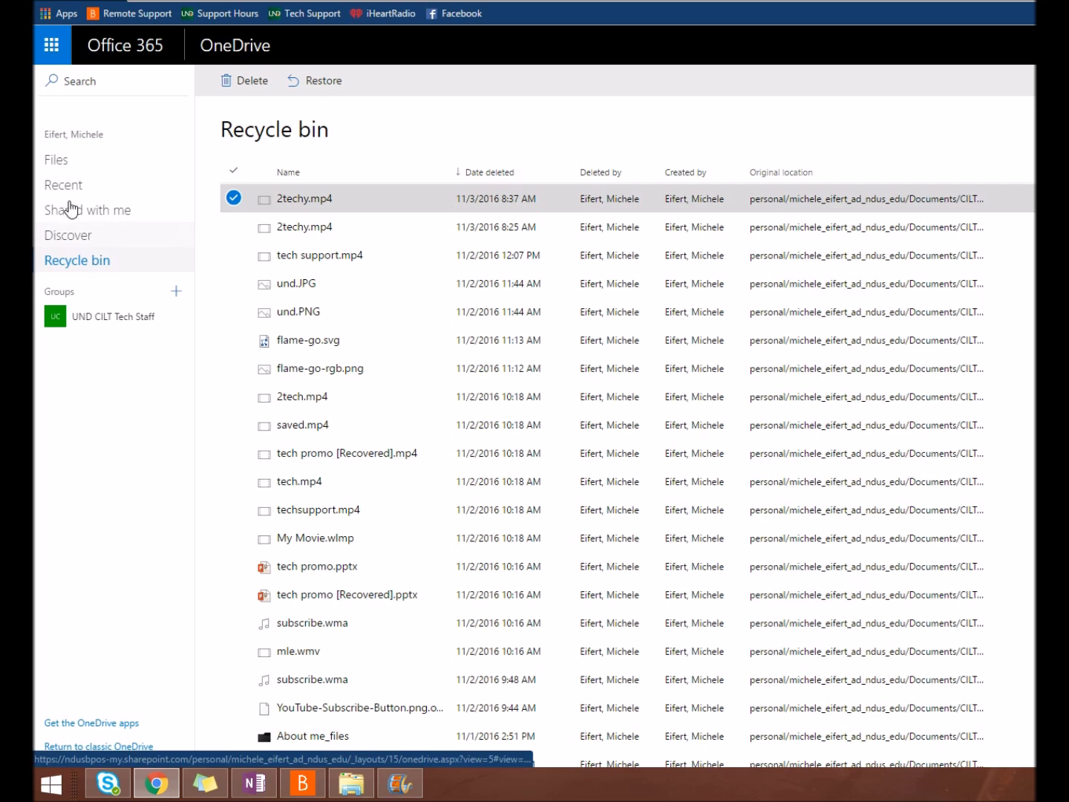
pyautogui.click(56, 159)
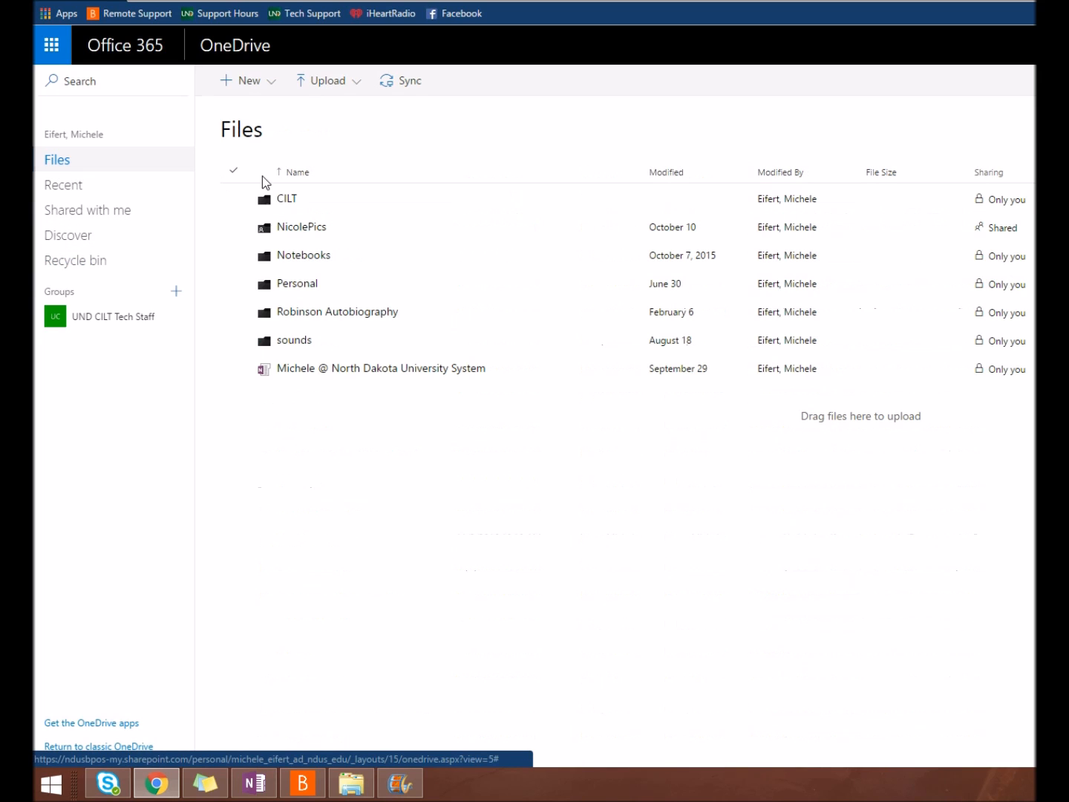
# - Create a new folder named 'help' in the top-level Files list
pyautogui.click(243, 80)
pyautogui.write('The')
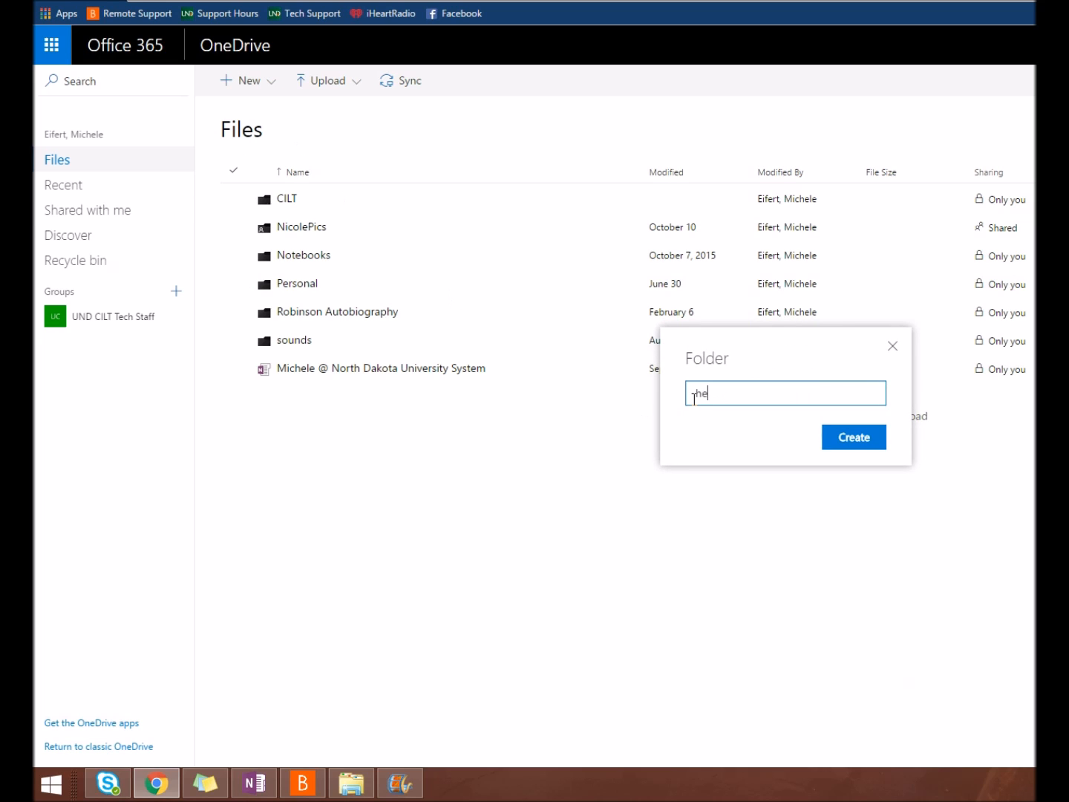
pyautogui.click(853, 436)
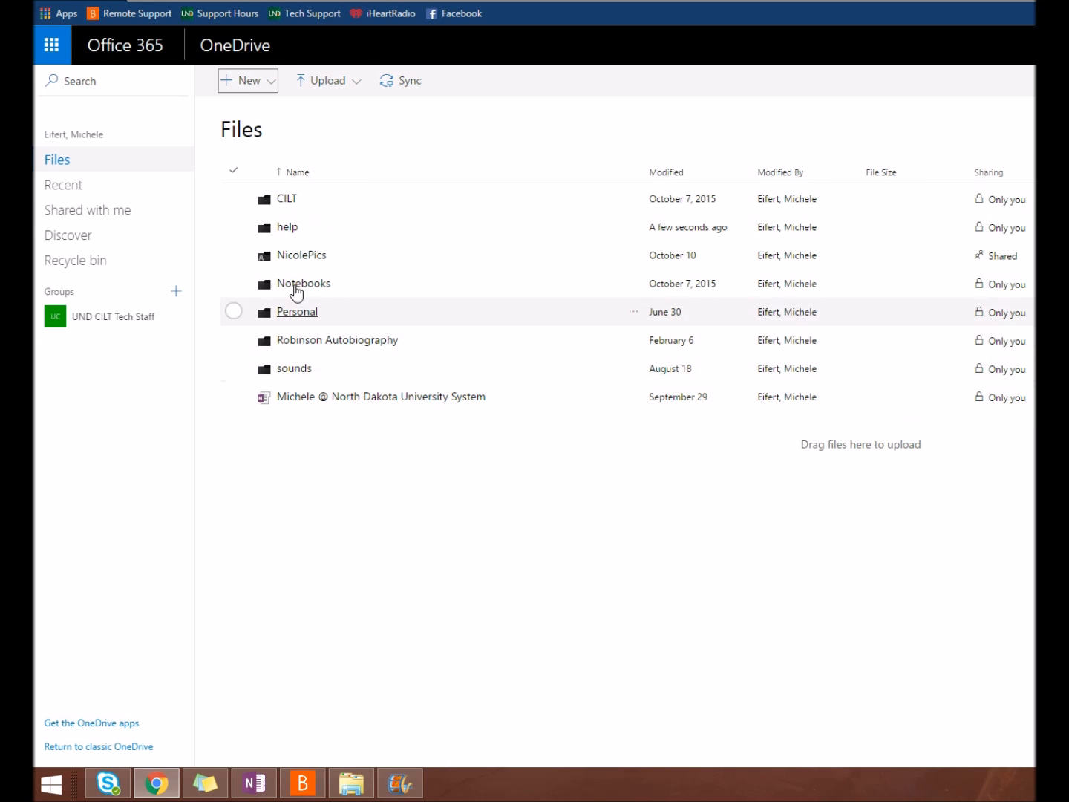
# - Upload the audio file Untitled.wma into the top-level Files list
pyautogui.click(327, 81)
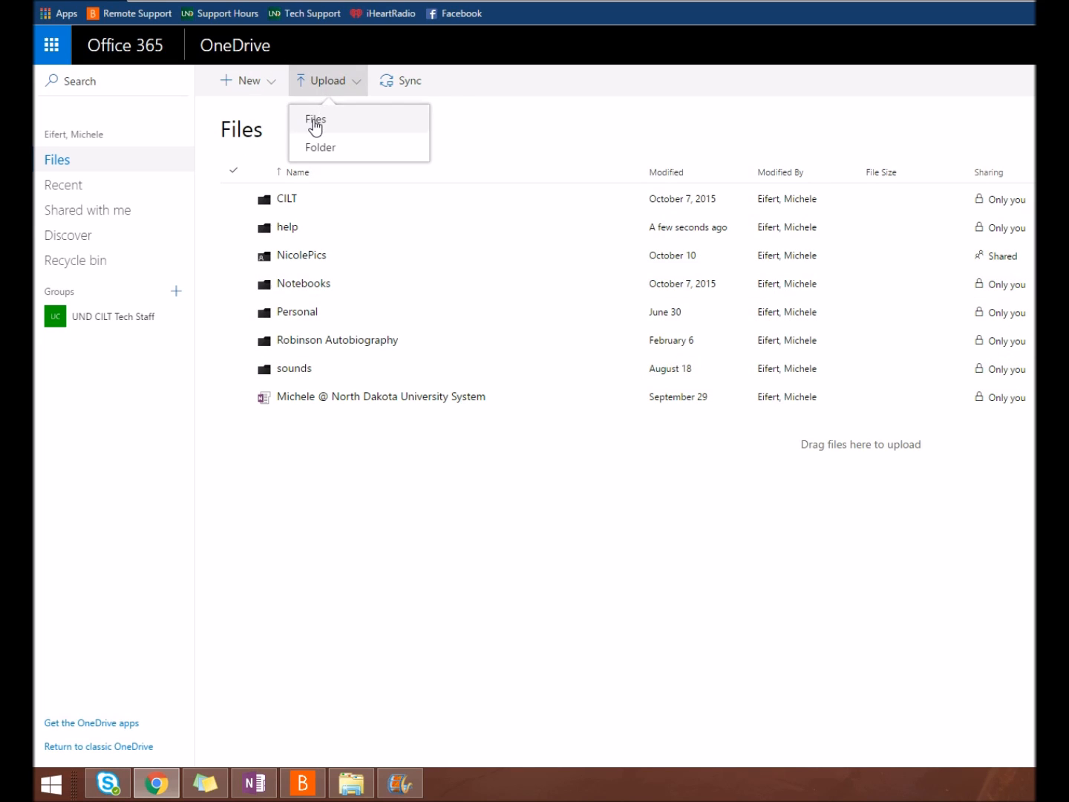
pyautogui.click(315, 119)
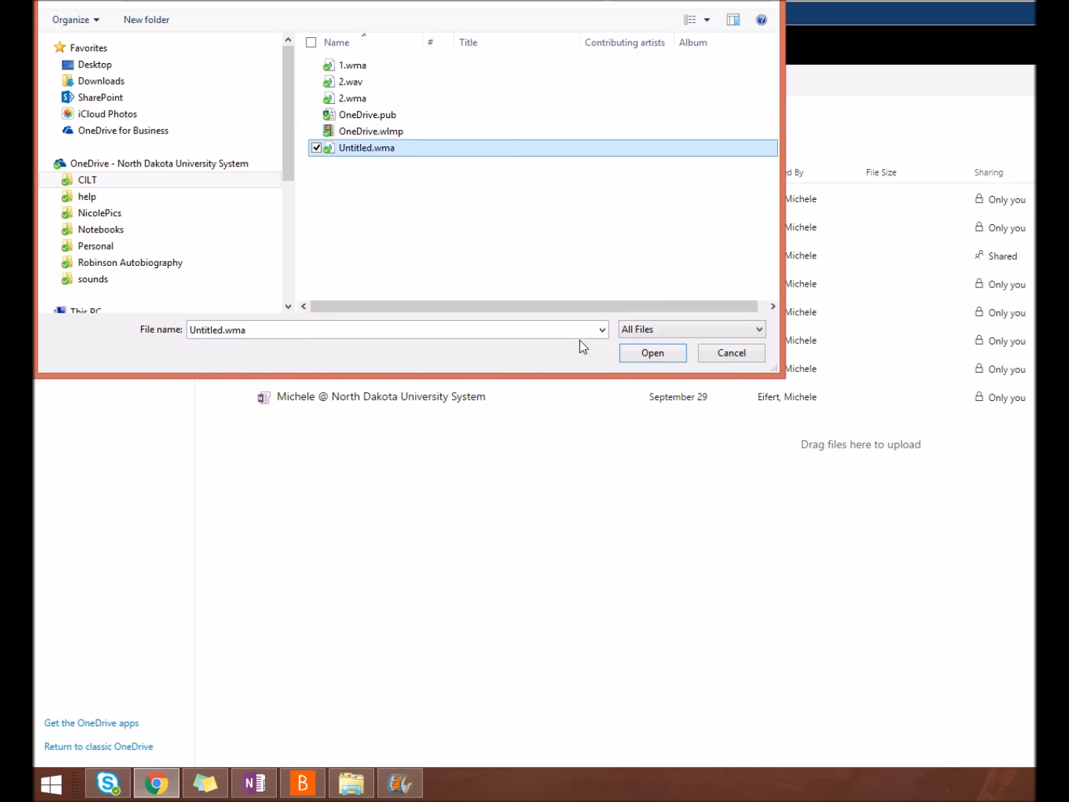
pyautogui.click(654, 353)
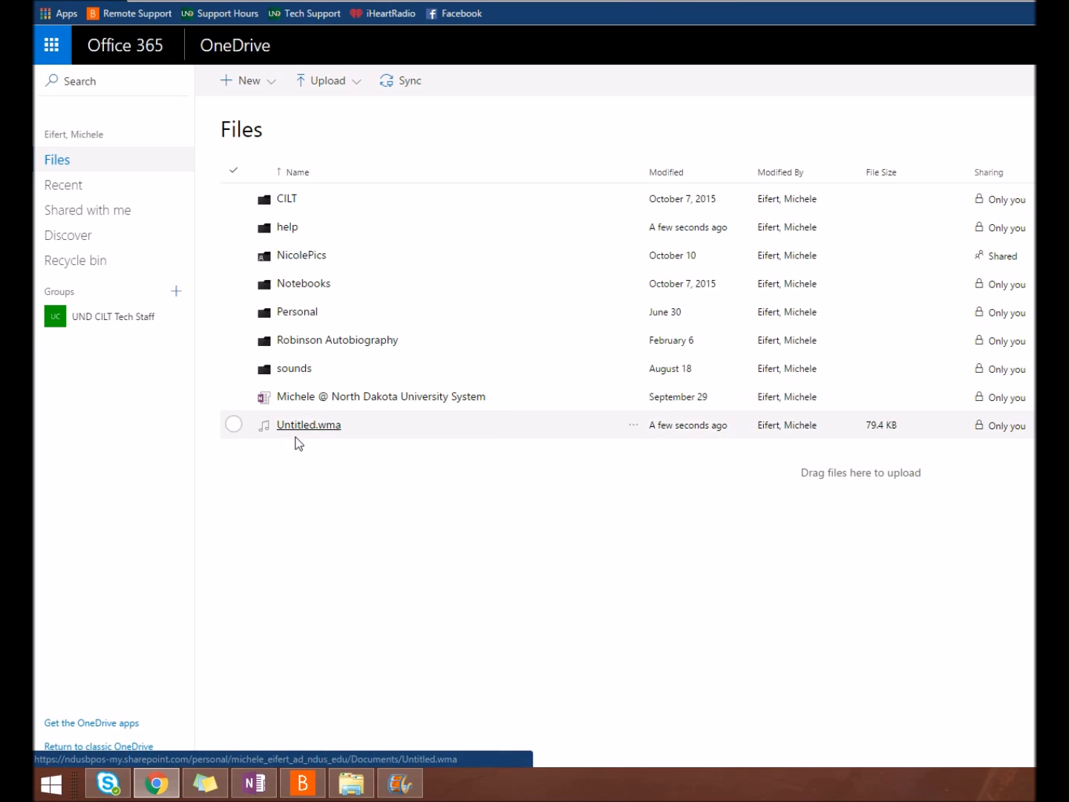
# - Select Untitled.wma and bring up its context menu of file actions
pyautogui.click(233, 424)
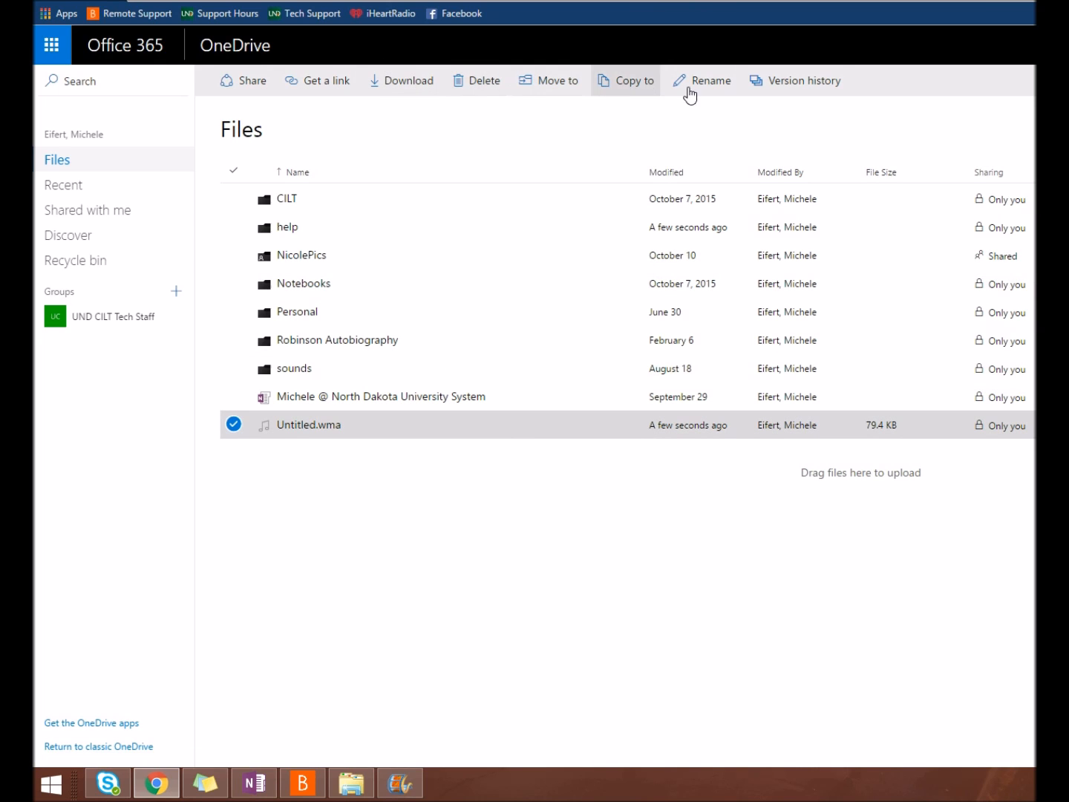
pyautogui.moveTo(462, 58)
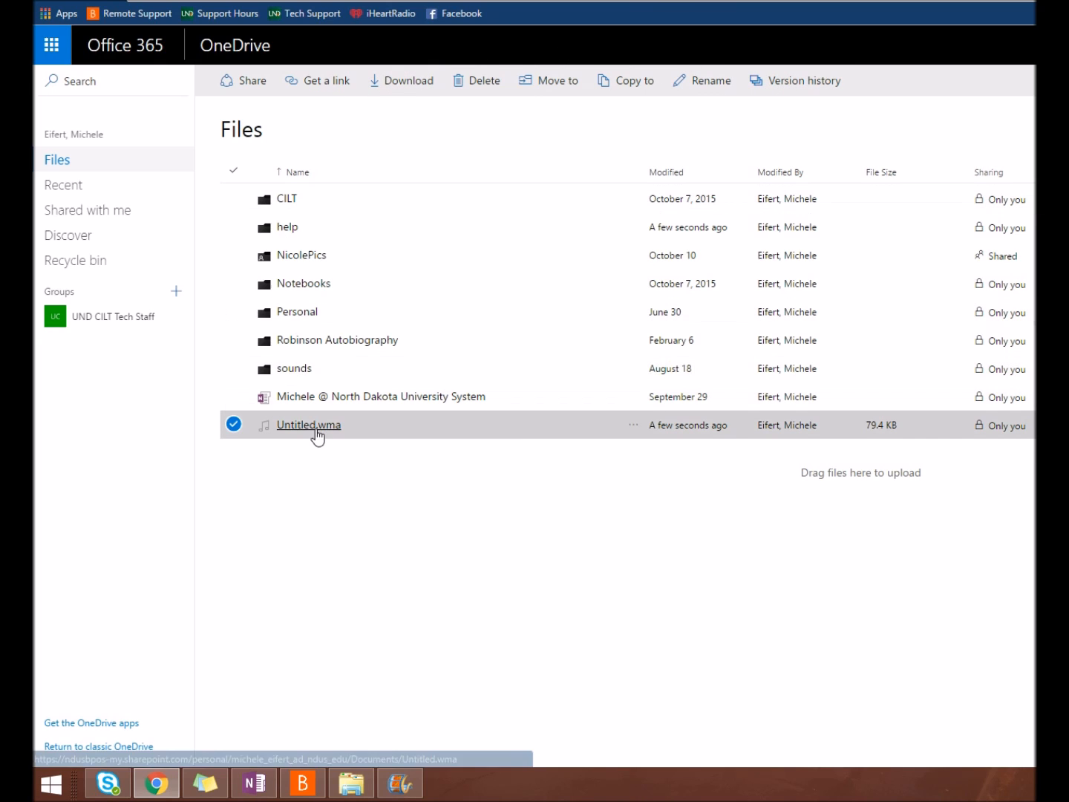
pyautogui.moveTo(310, 426)
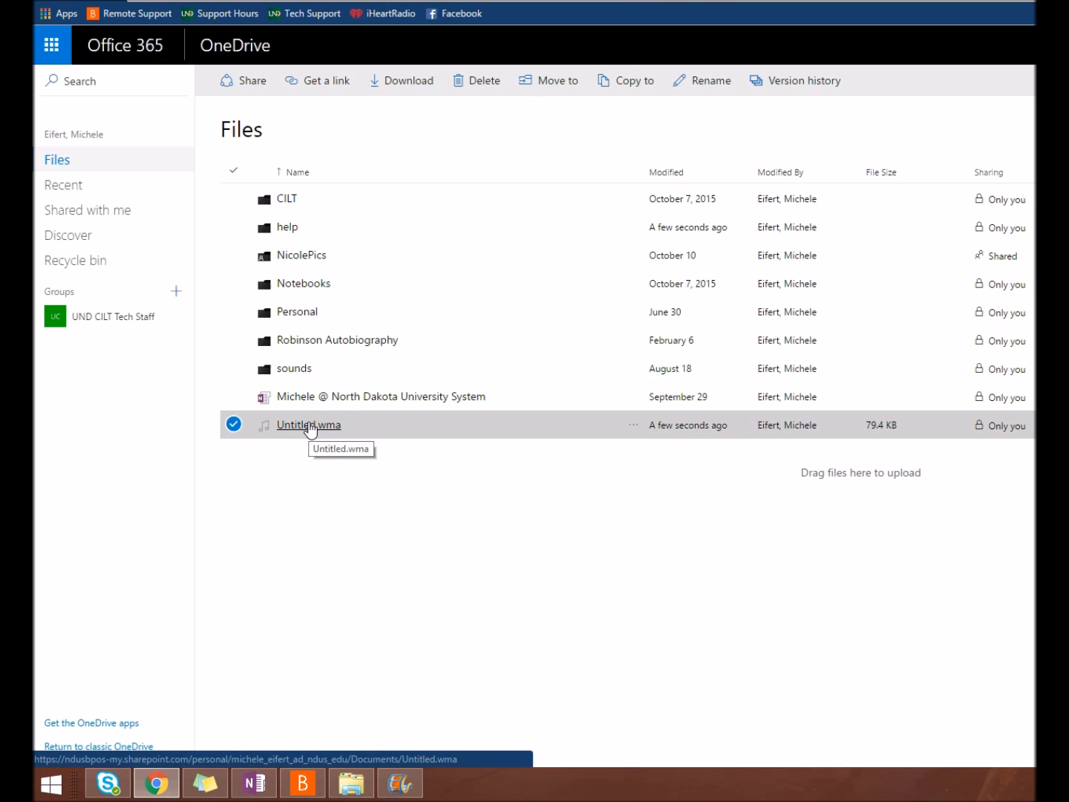
pyautogui.rightClick(310, 425)
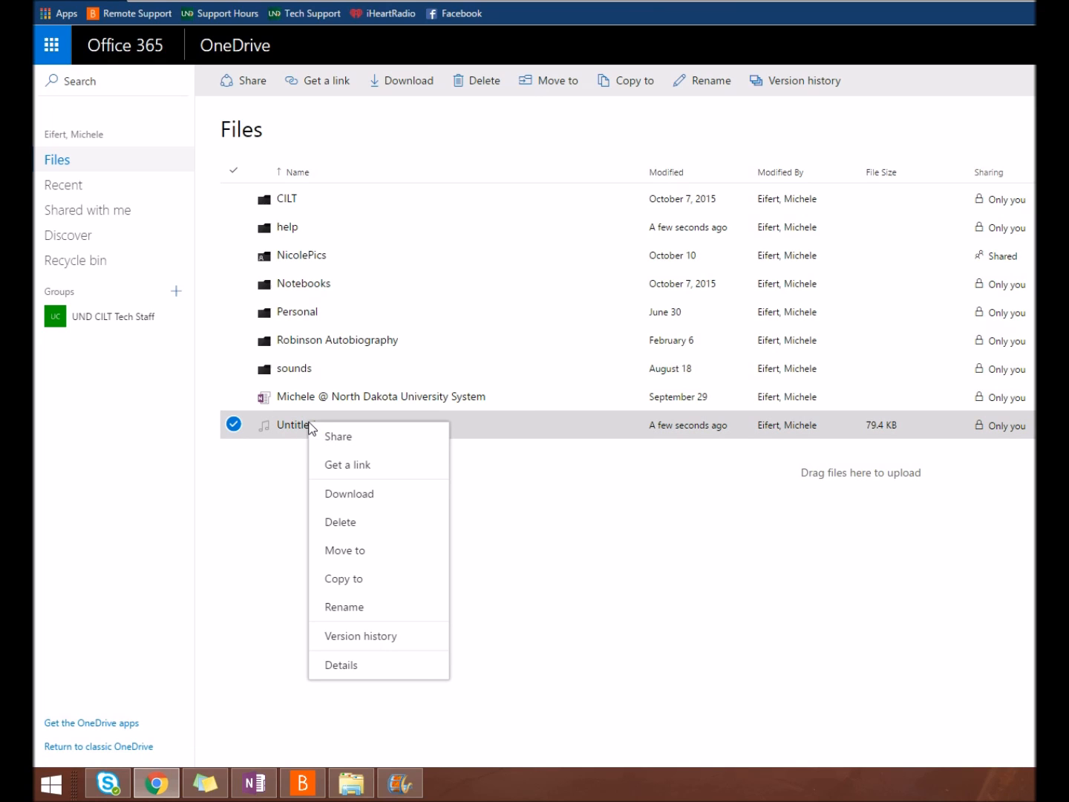
pyautogui.moveTo(356, 465)
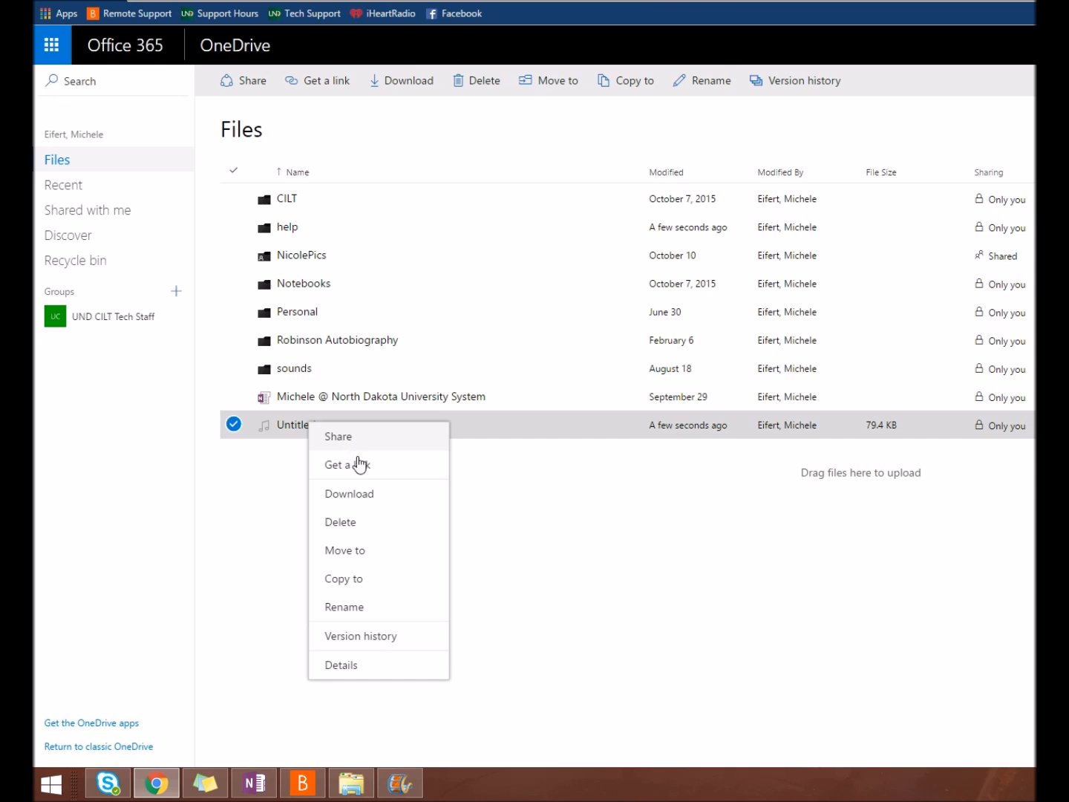
pyautogui.moveTo(242, 89)
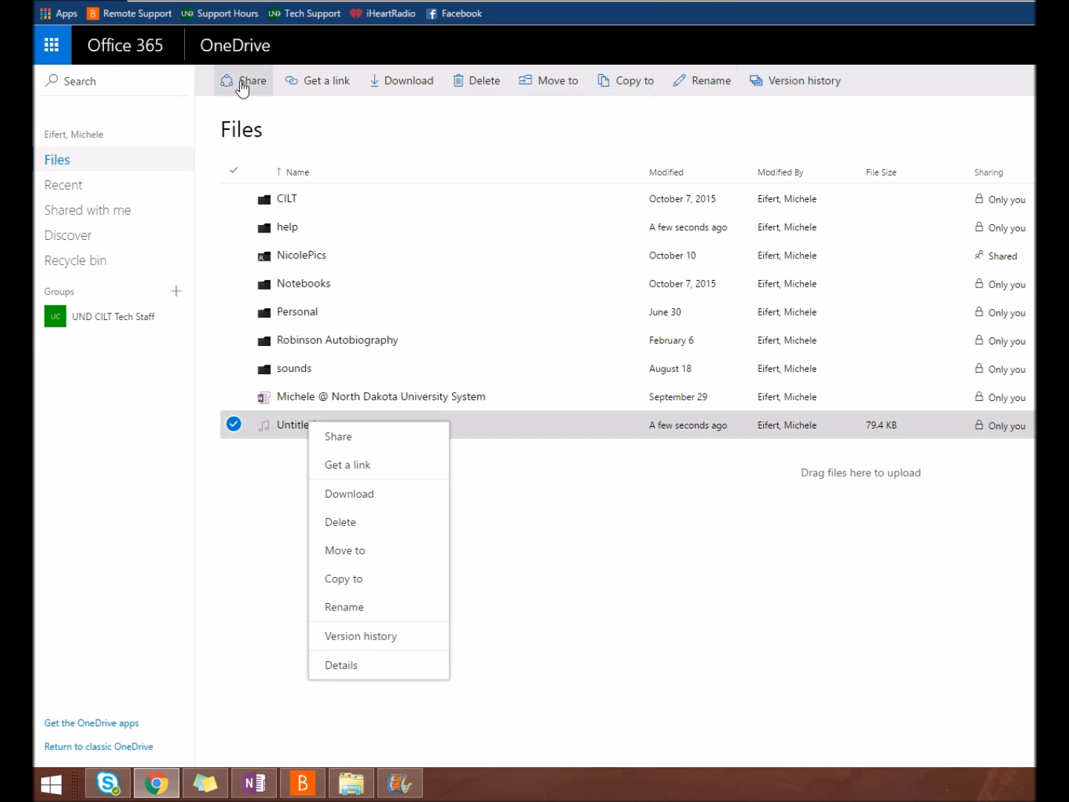
pyautogui.moveTo(340, 441)
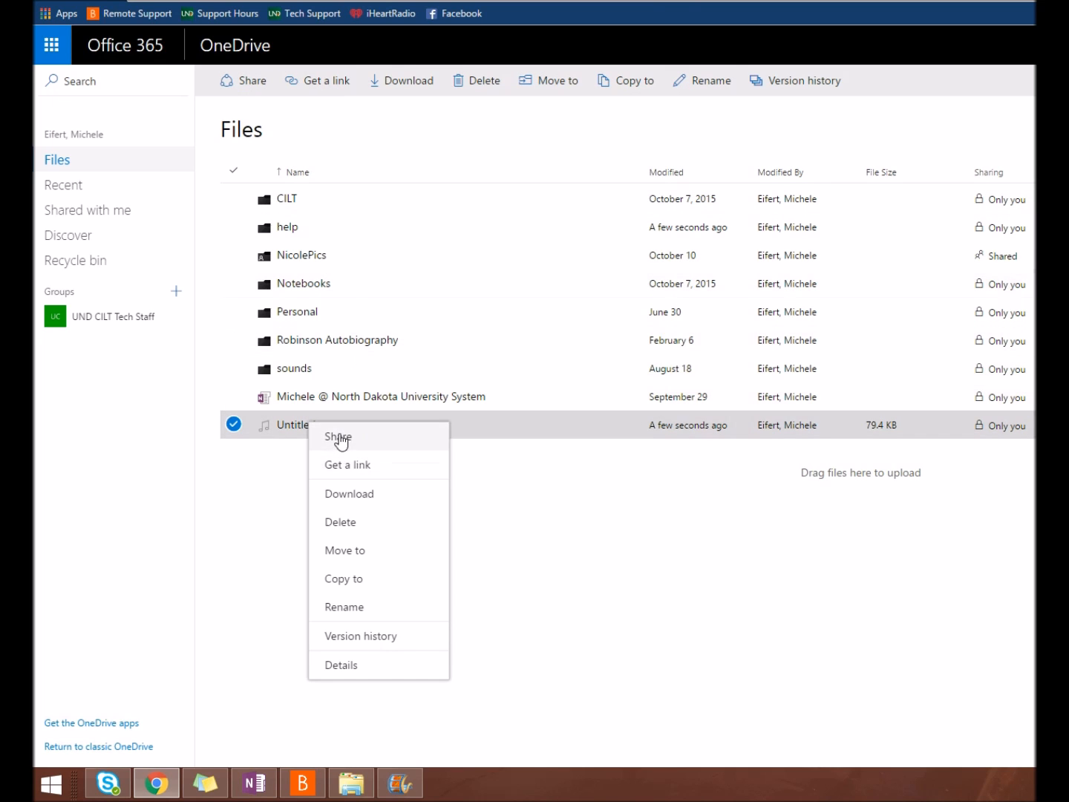
pyautogui.click(339, 437)
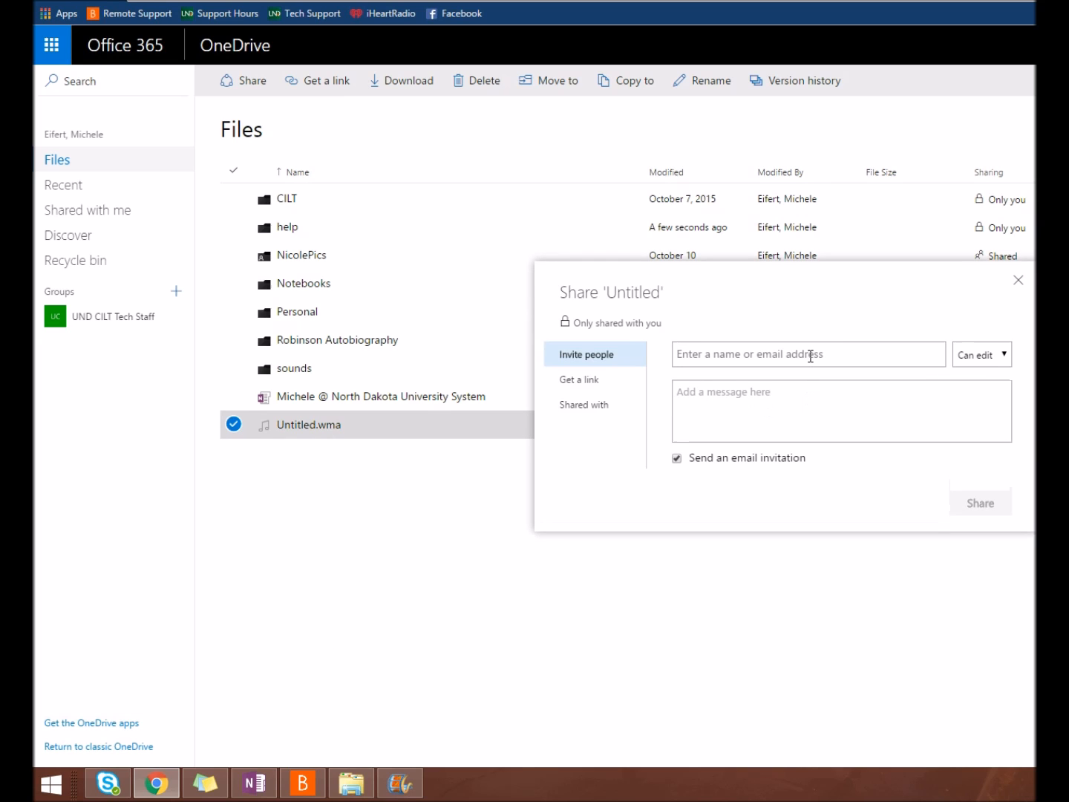
pyautogui.click(579, 365)
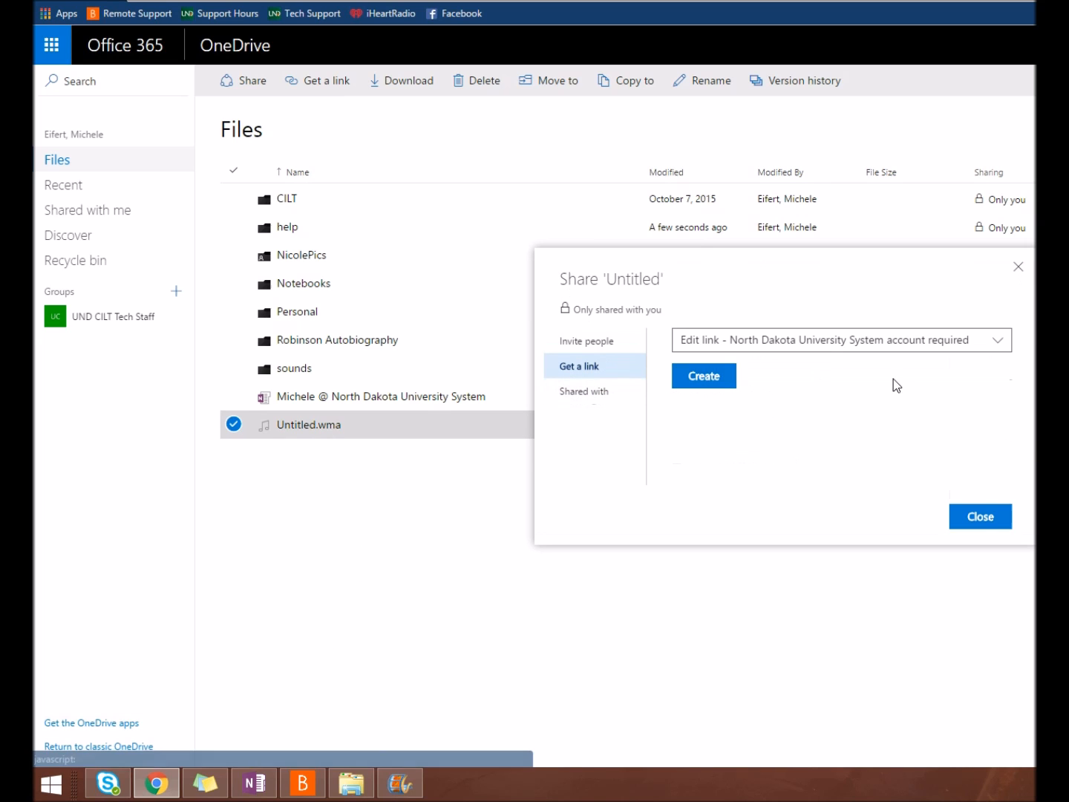
pyautogui.moveTo(831, 392)
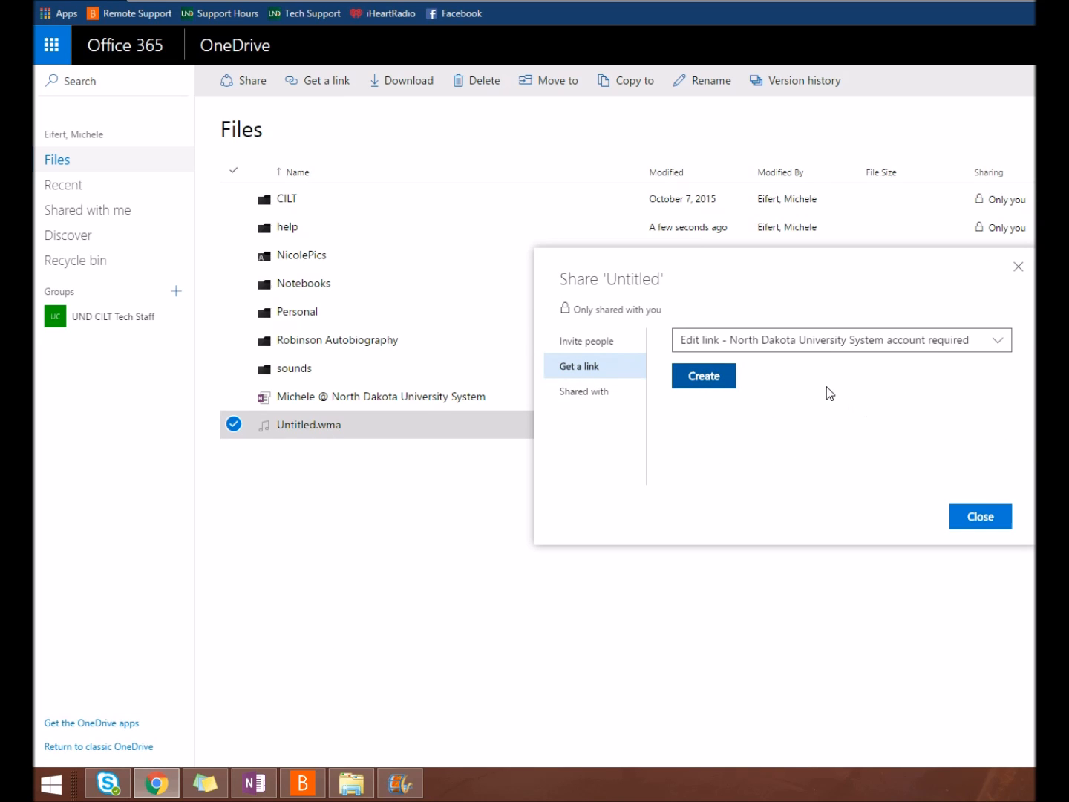
pyautogui.click(980, 517)
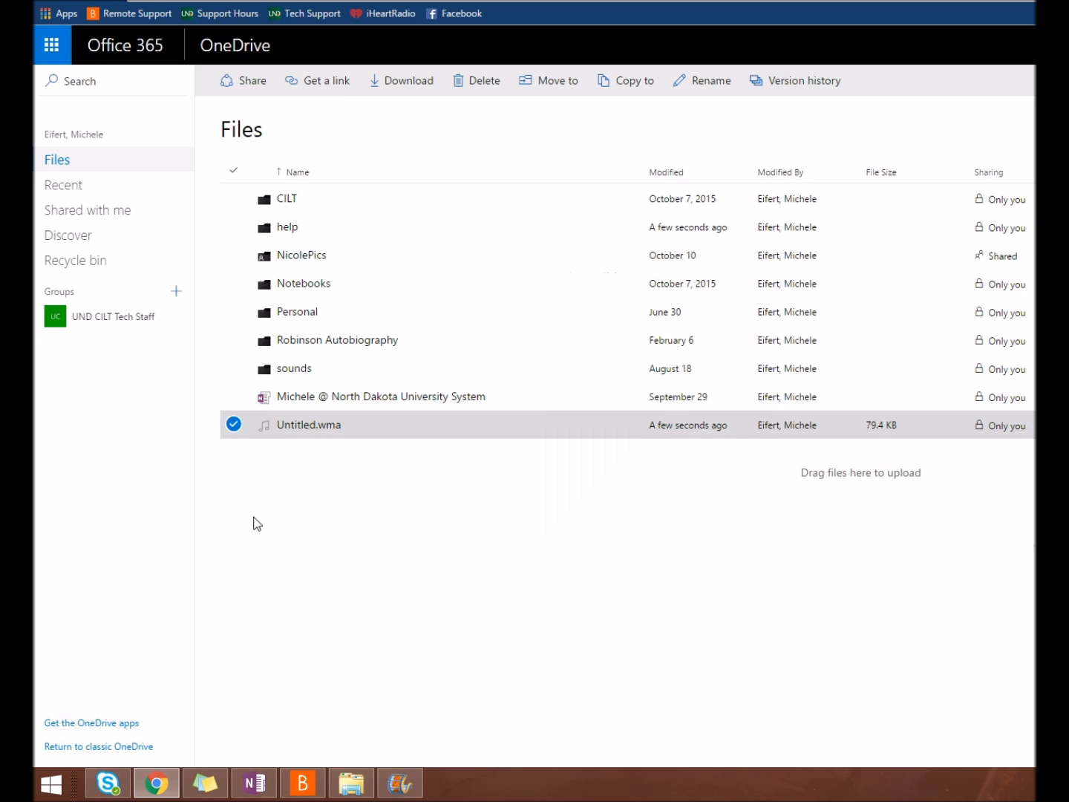
pyautogui.moveTo(128, 726)
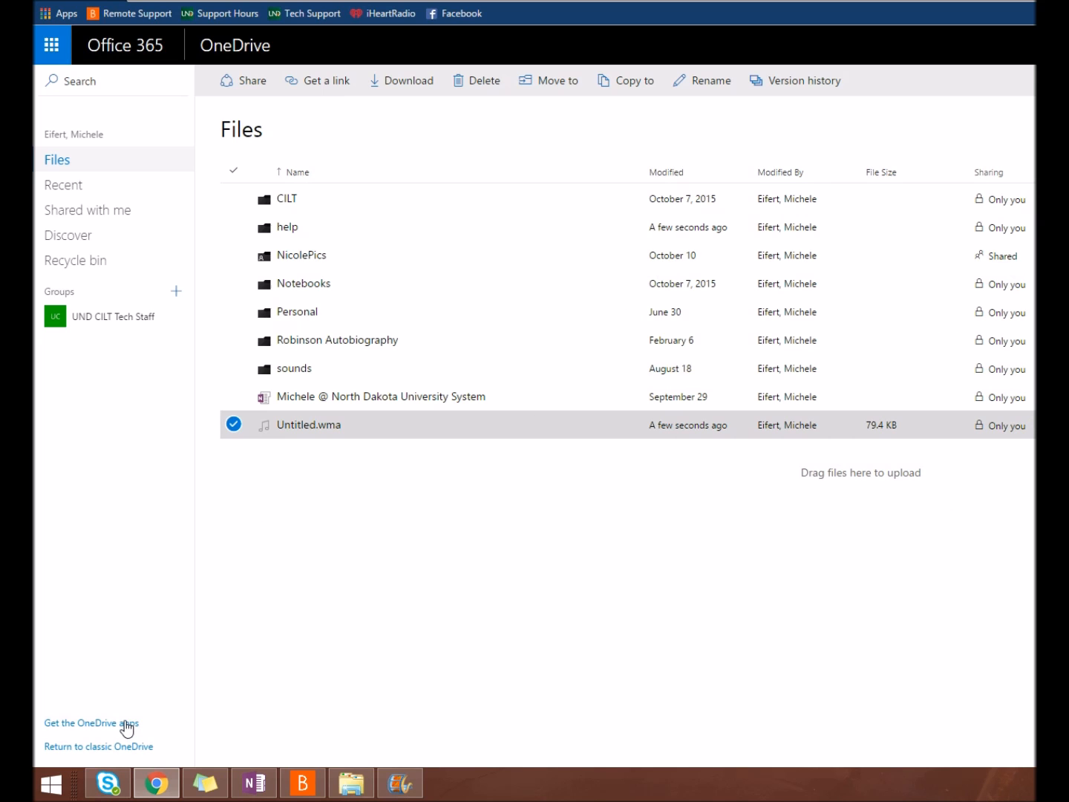
# - Go to Microsoft's OneDrive apps download page from 'Get the OneDrive apps'
pyautogui.click(92, 724)
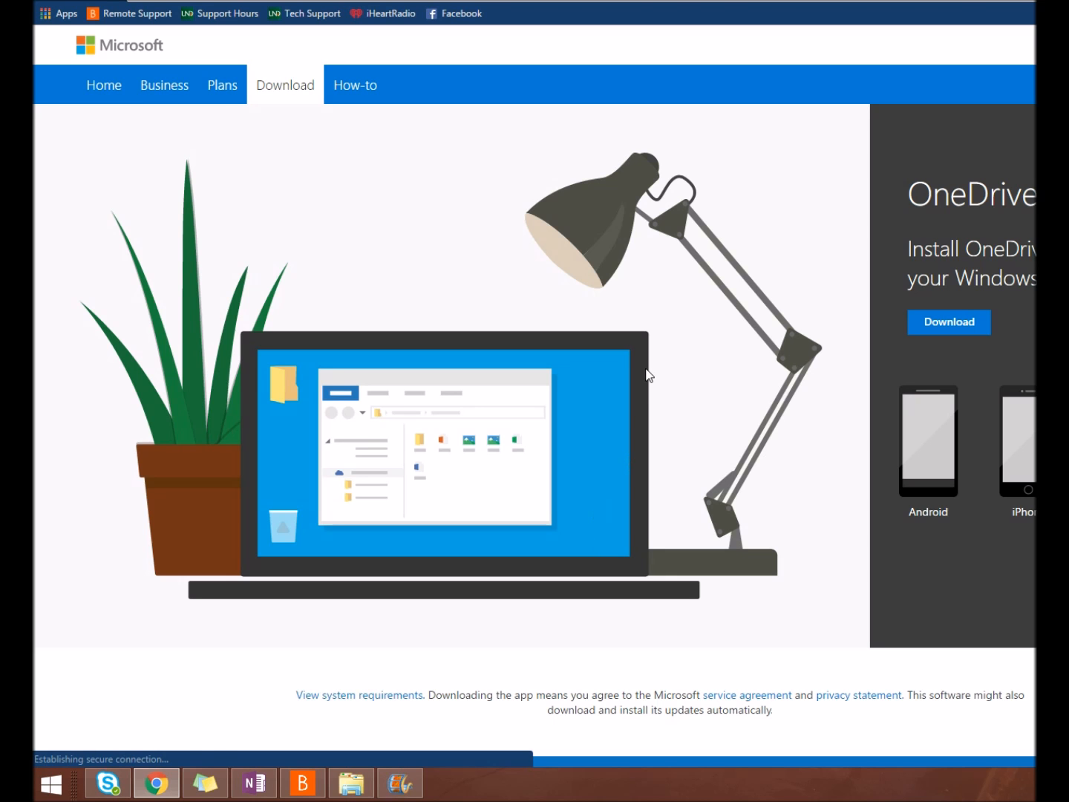
pyautogui.moveTo(884, 350)
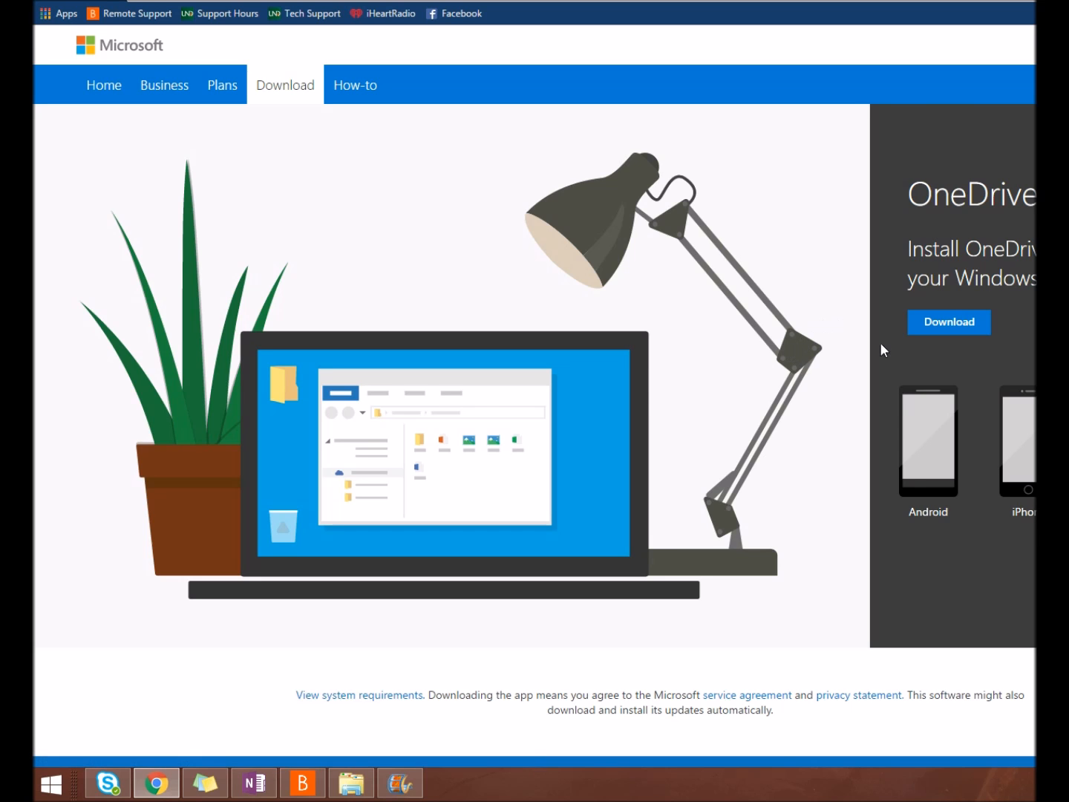